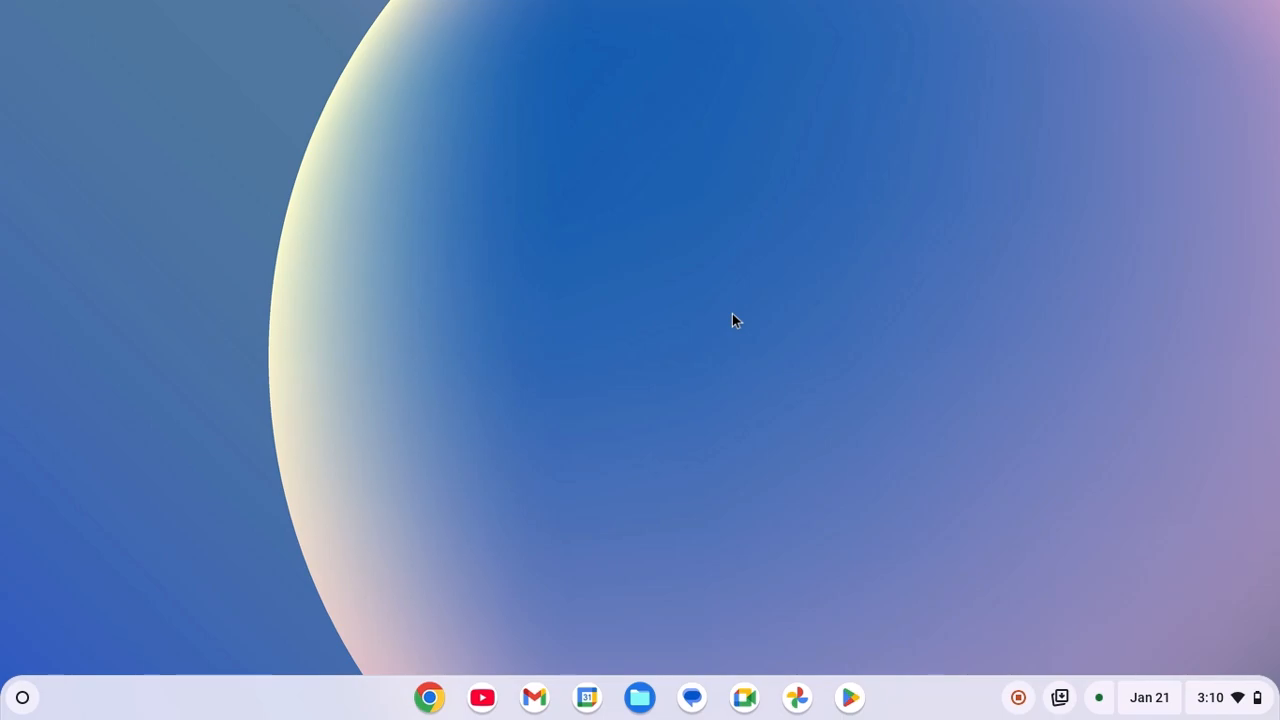
Launch the ChromeOS Settings app, landing on the Network page
click(22, 696)
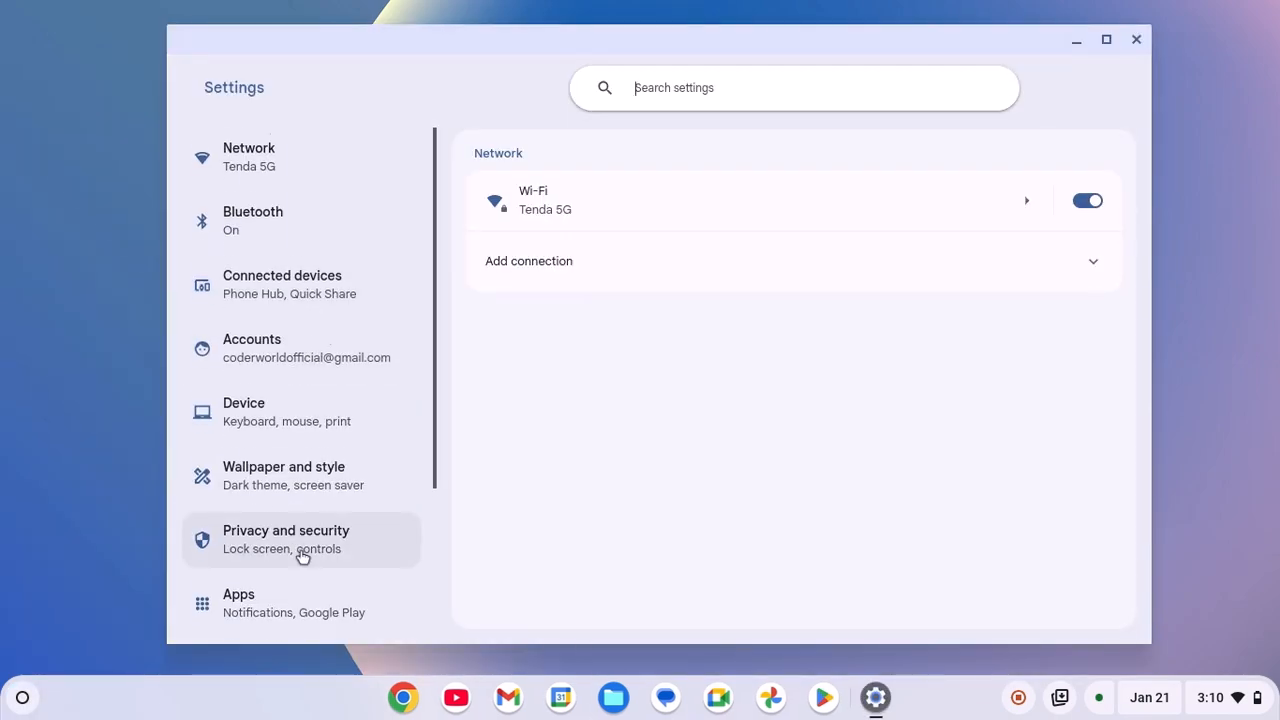
Show the Apps section's Manage Google Play preferences page
click(238, 594)
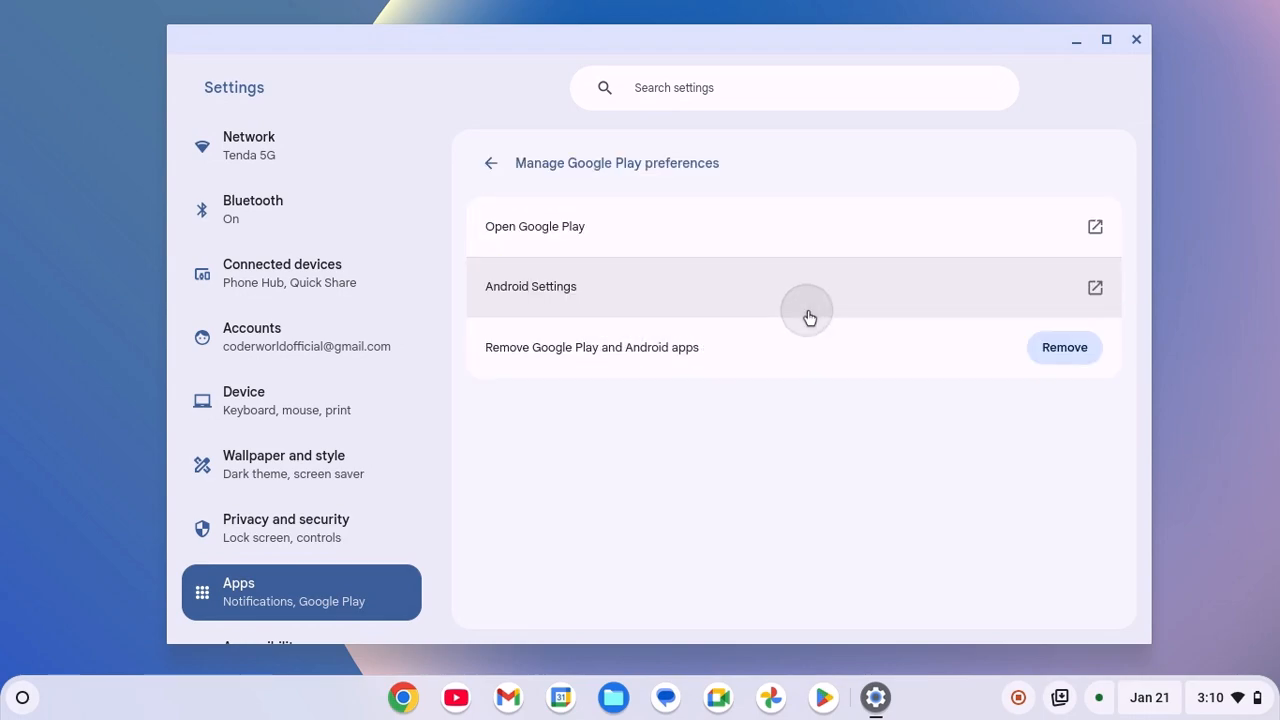
mouse_move(564, 312)
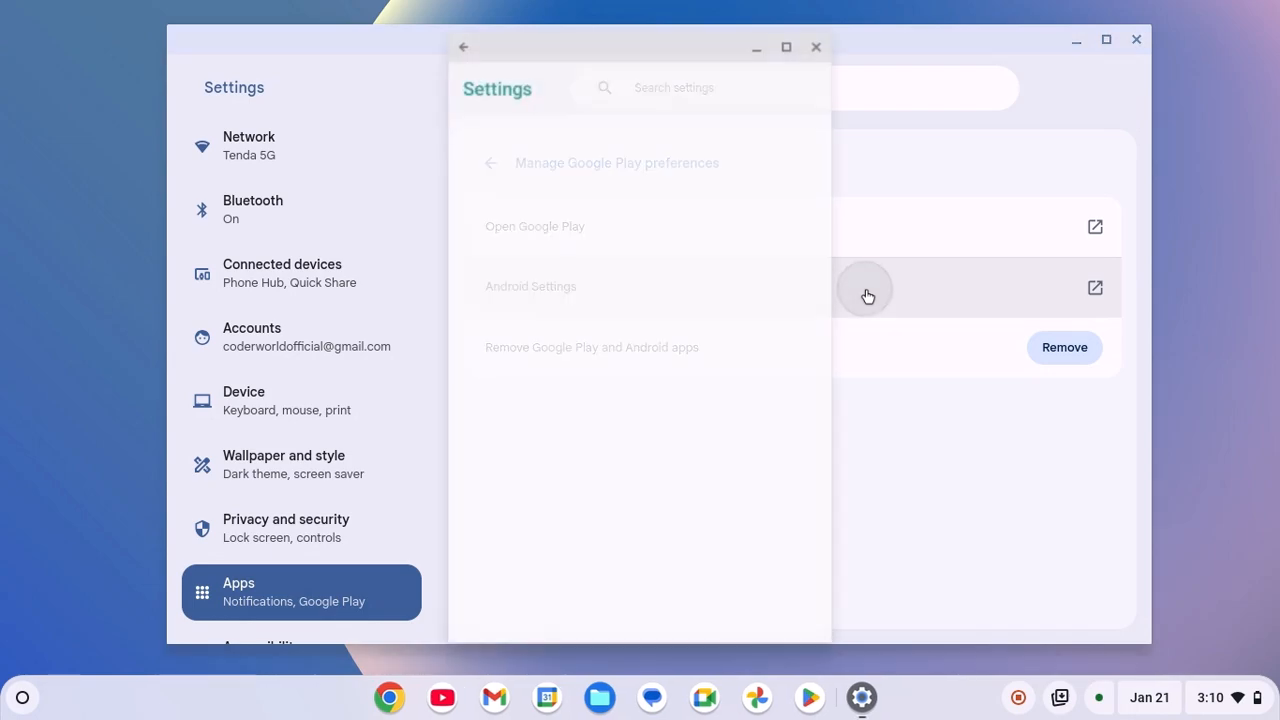
Launch Android Settings and scroll its category list down to System
click(530, 288)
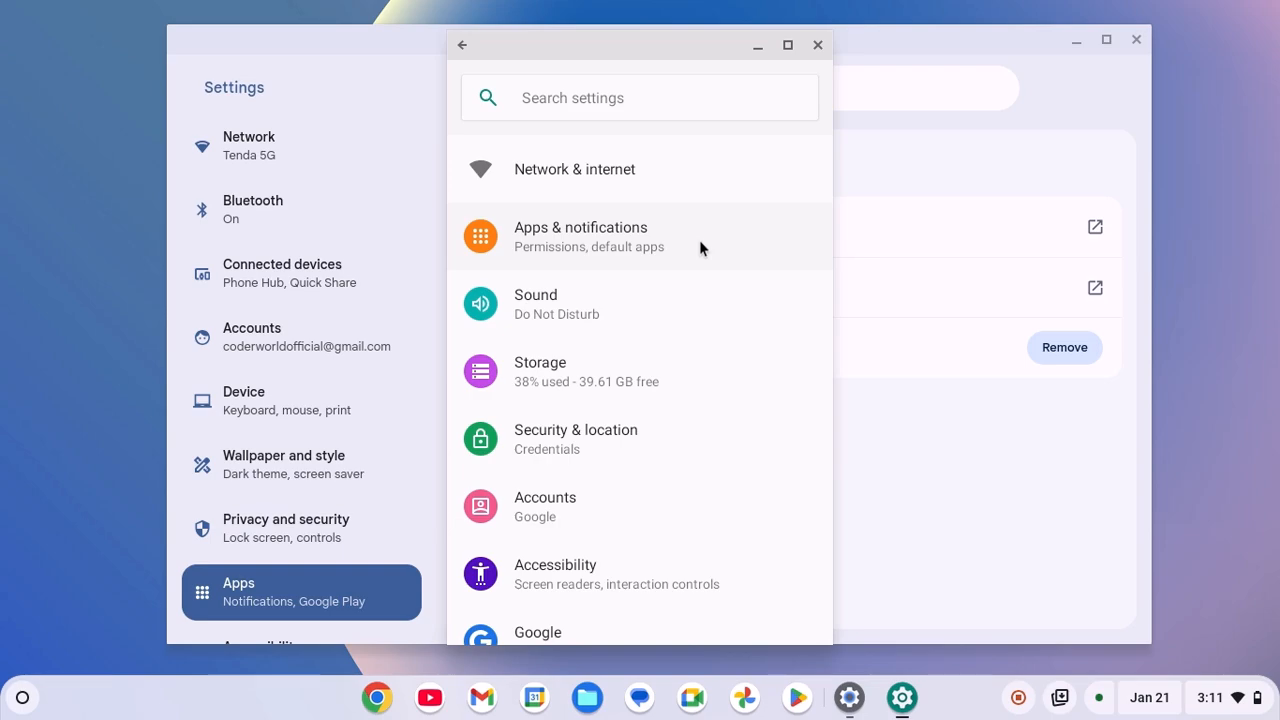
scroll(down, 3)
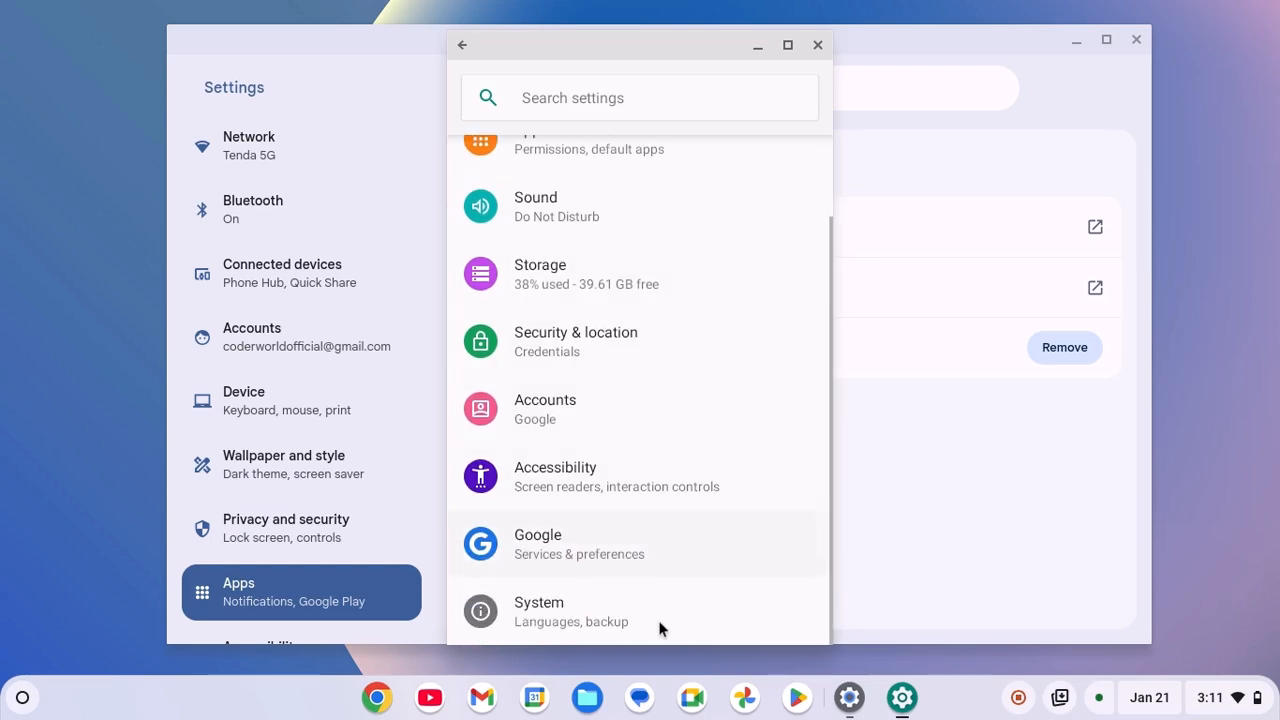
Reach System > About device and show the Android version 9 details dialog
click(660, 612)
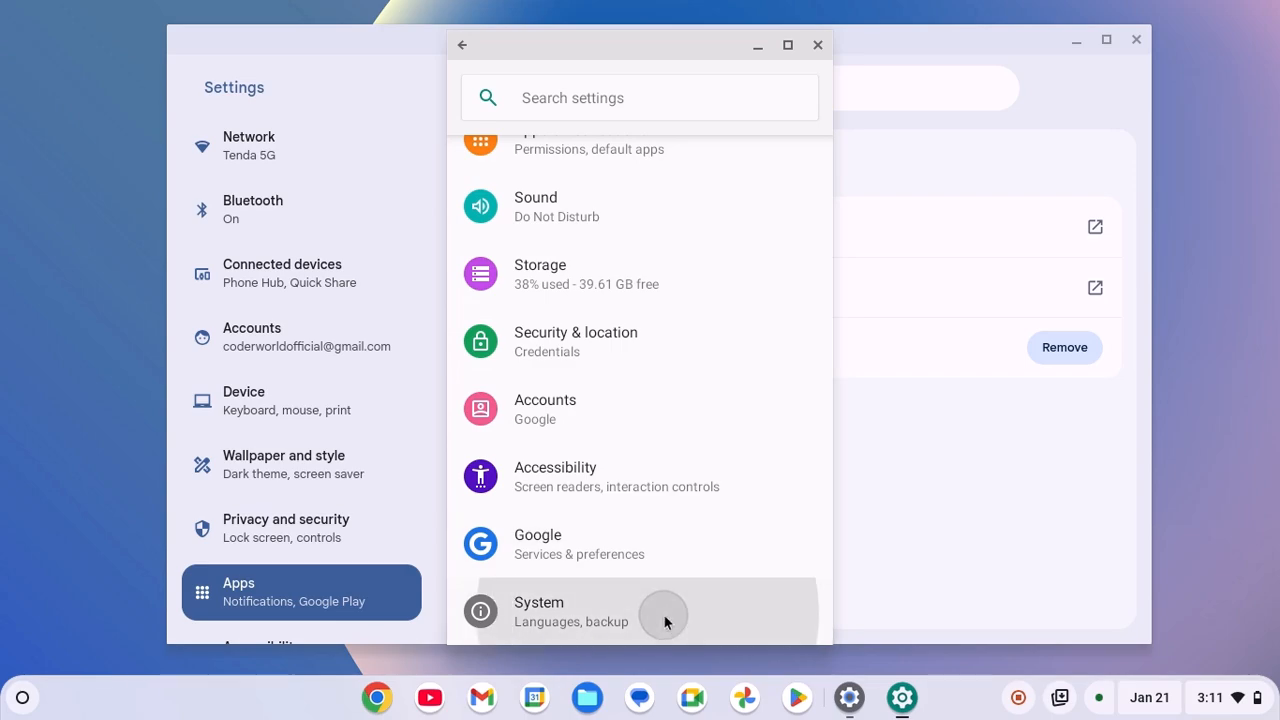
click(570, 612)
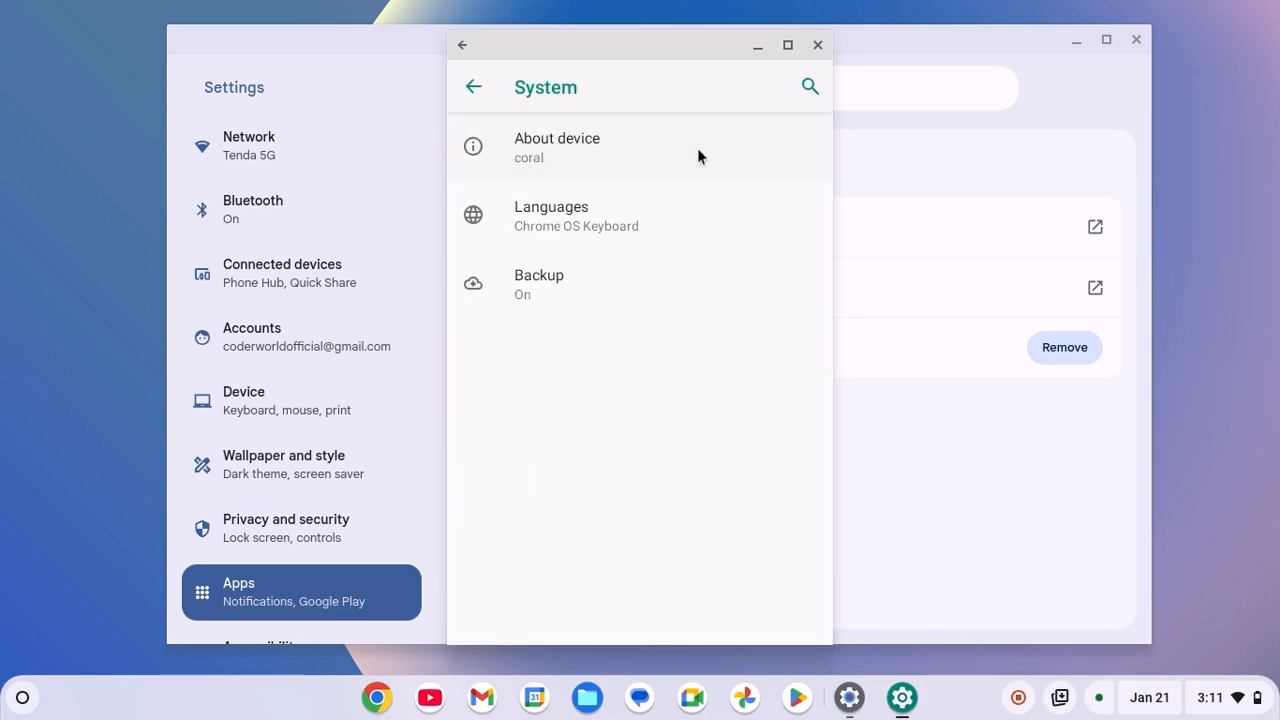
click(556, 148)
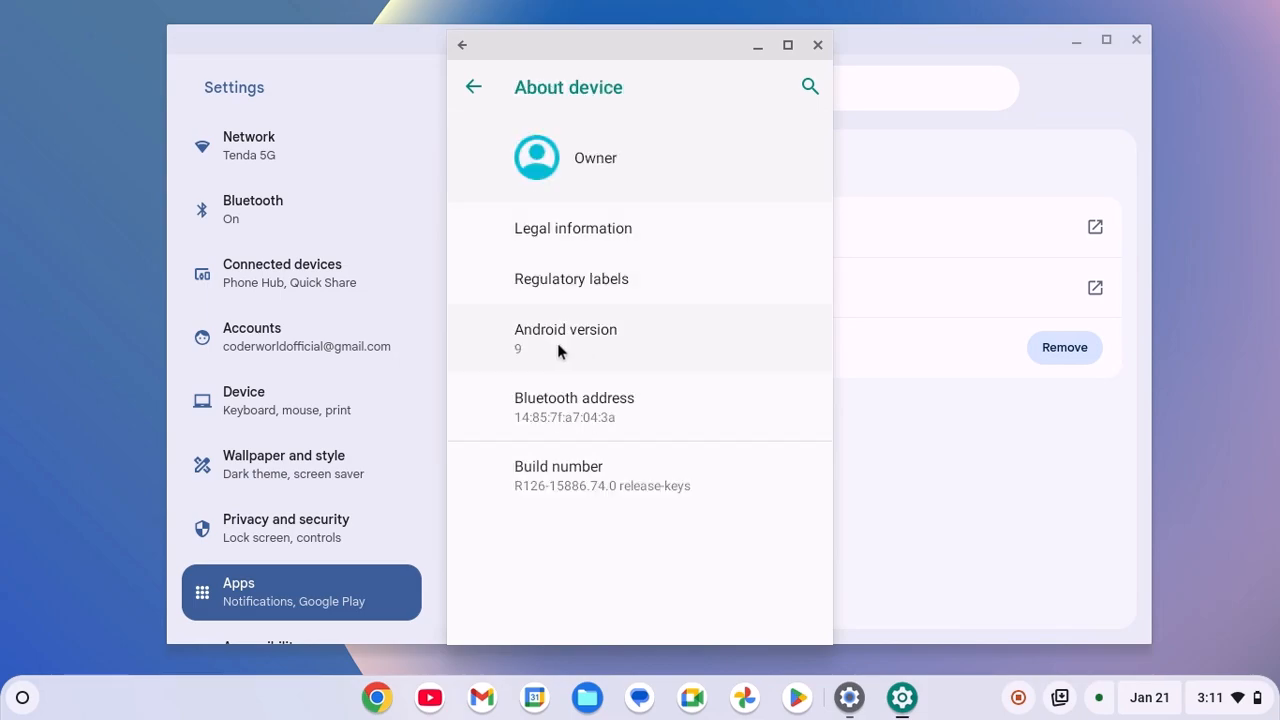
click(564, 328)
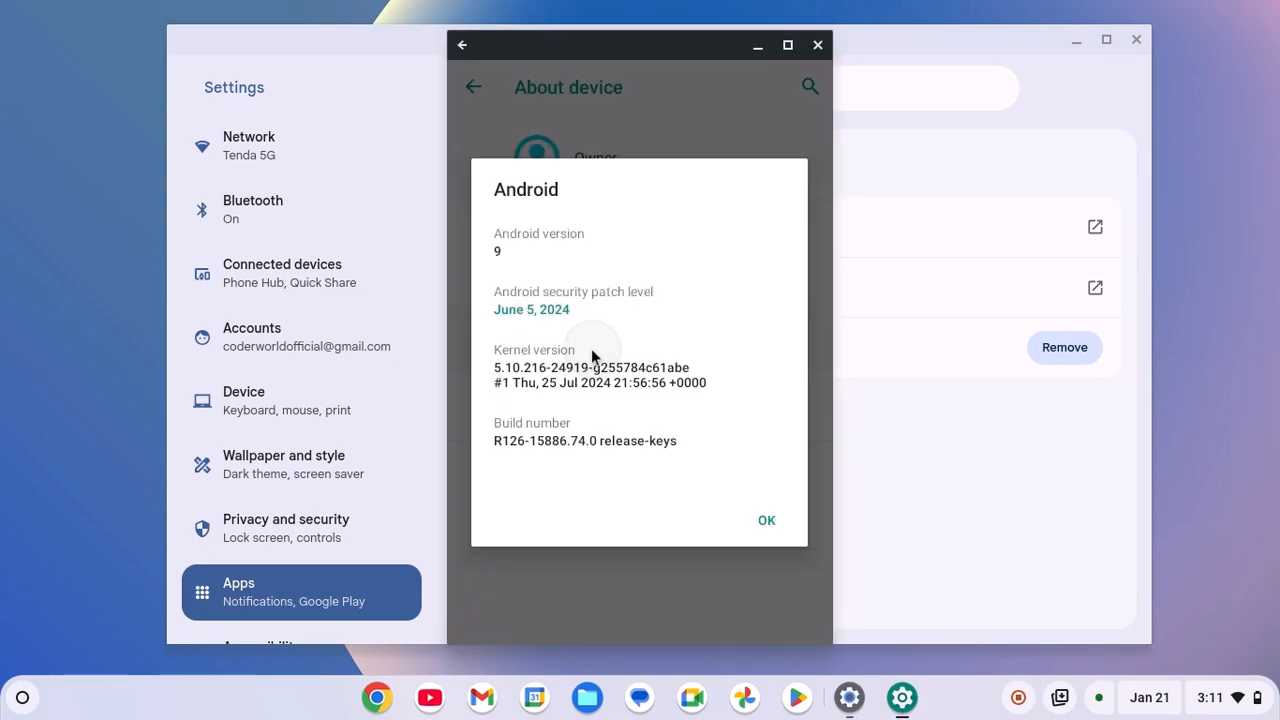
mouse_move(624, 232)
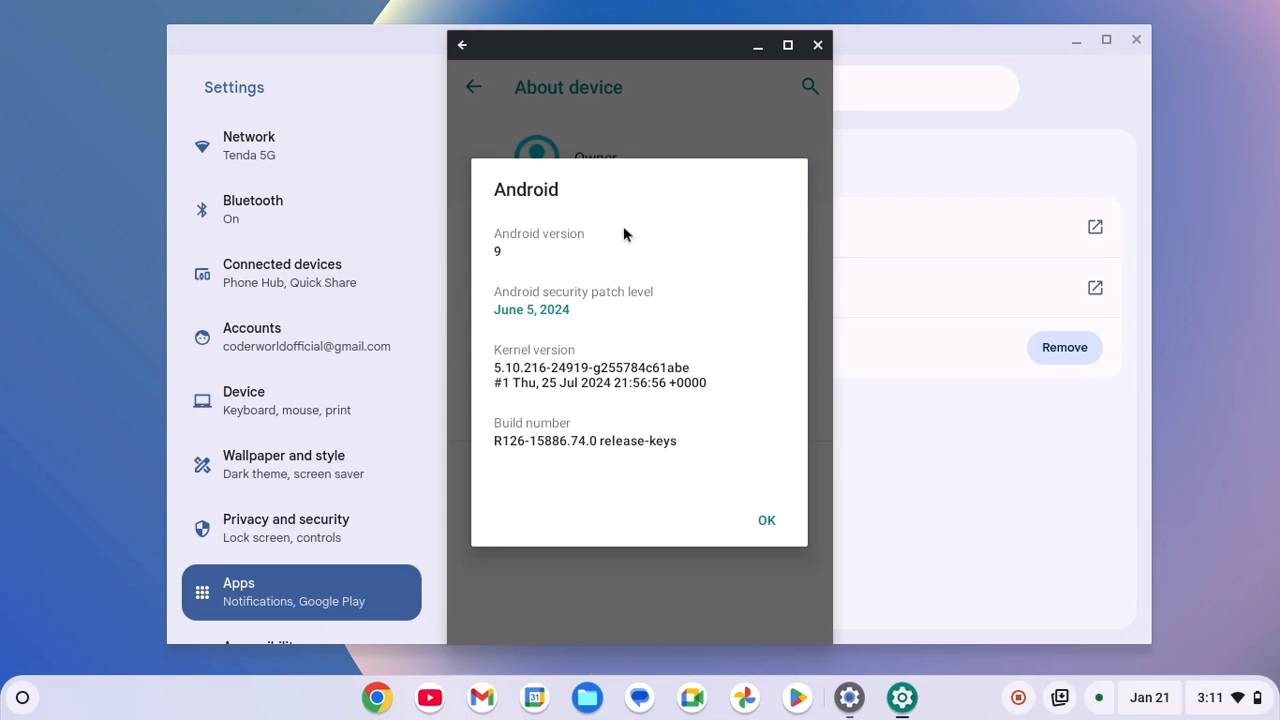
Close the Android Settings and ChromeOS Settings windows, returning to the empty desktop
click(766, 520)
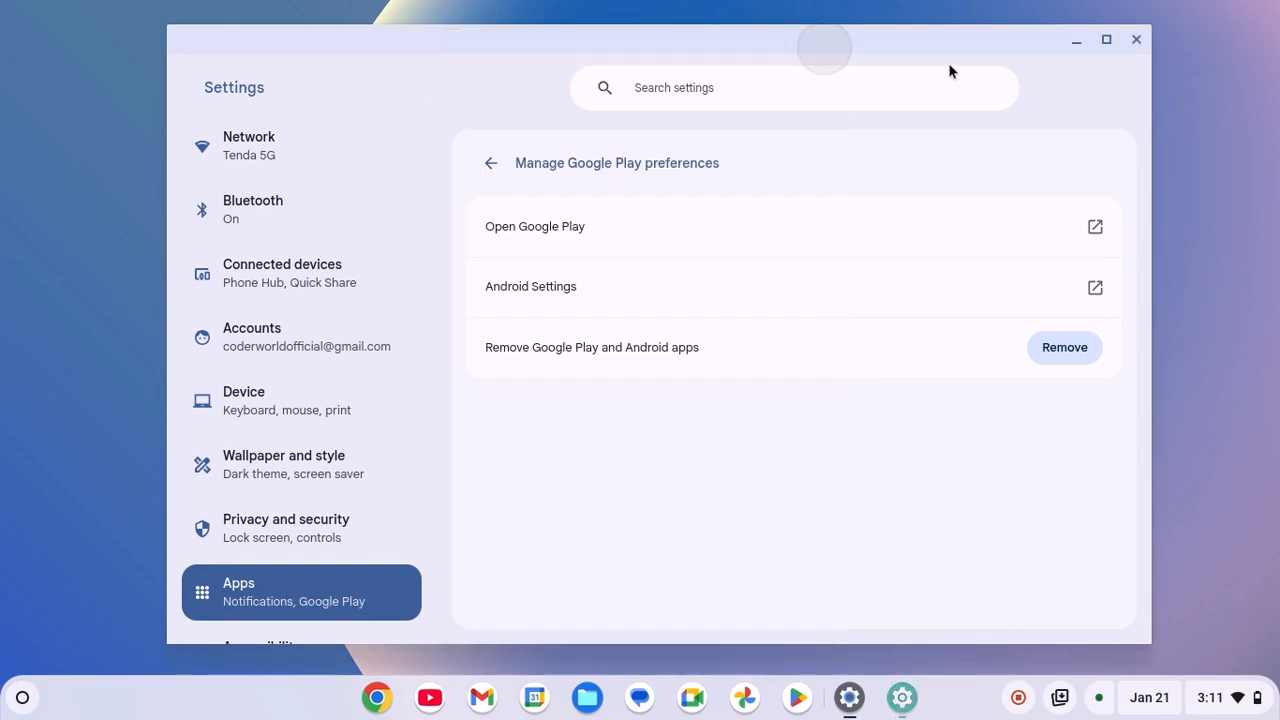
click(1136, 40)
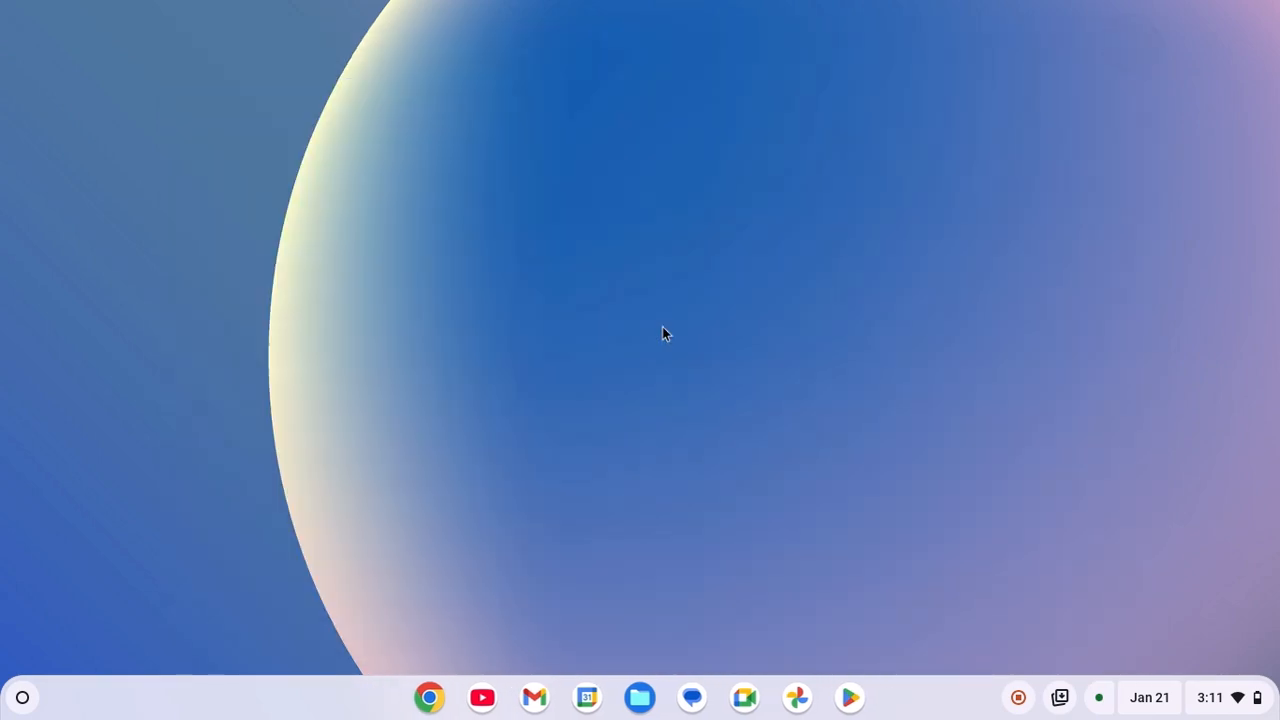